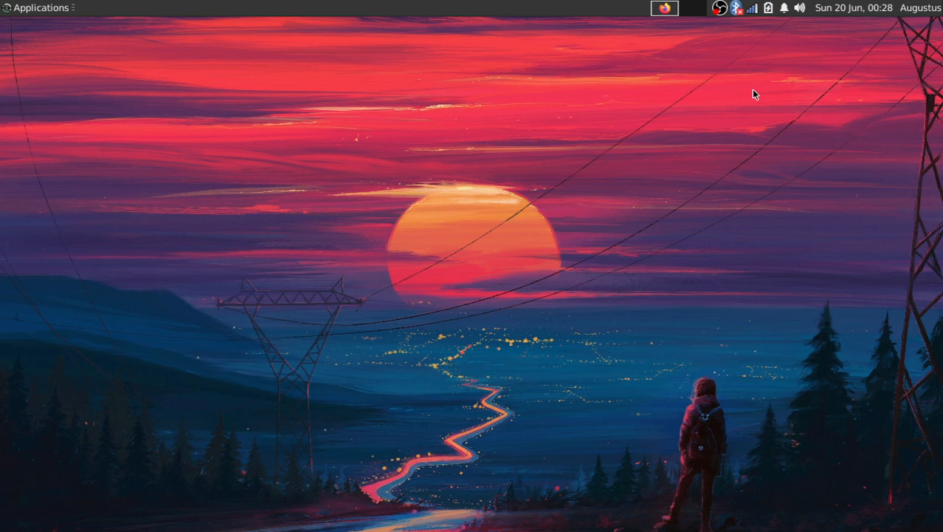
{"action": "mouse_move", "coordinate": [751, 89]}
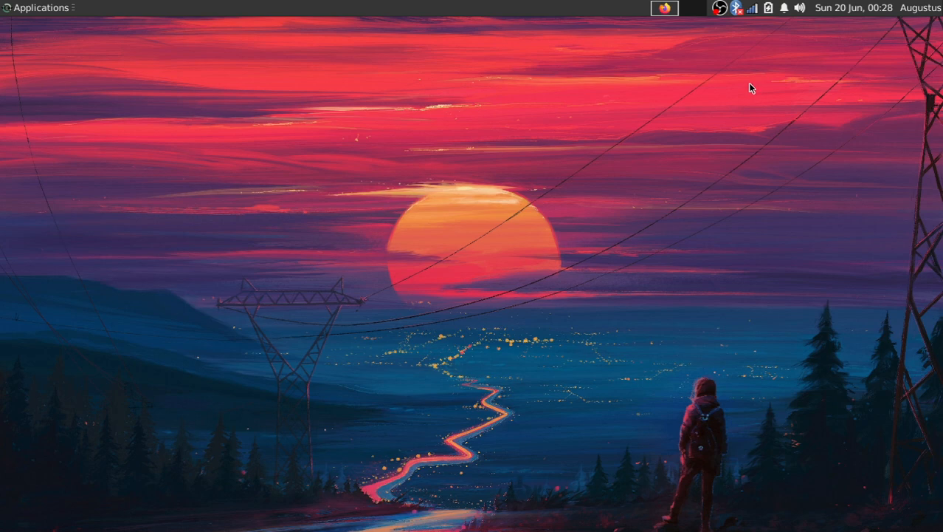
{"action": "mouse_move", "coordinate": [748, 74]}
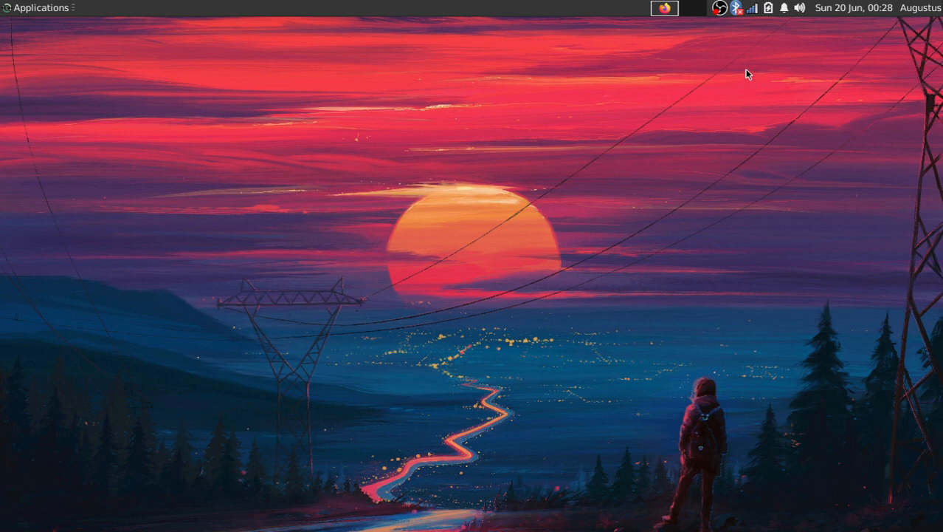
{"action": "mouse_move", "coordinate": [735, 76]}
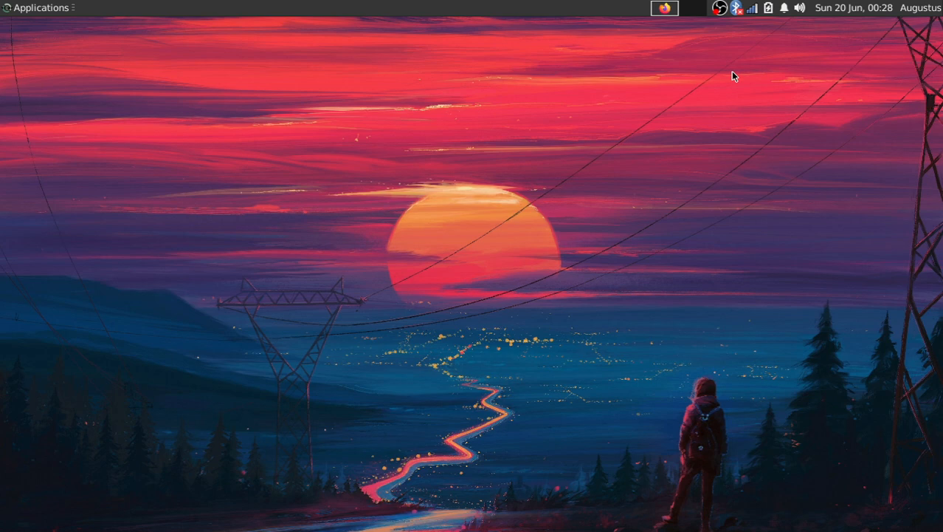
{"action": "mouse_move", "coordinate": [766, 69]}
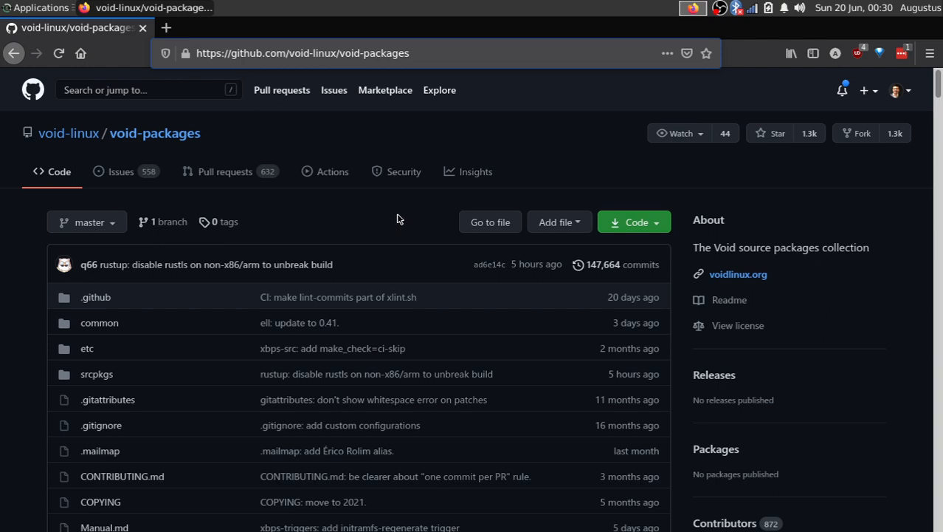
{"action": "mouse_move", "coordinate": [420, 215]}
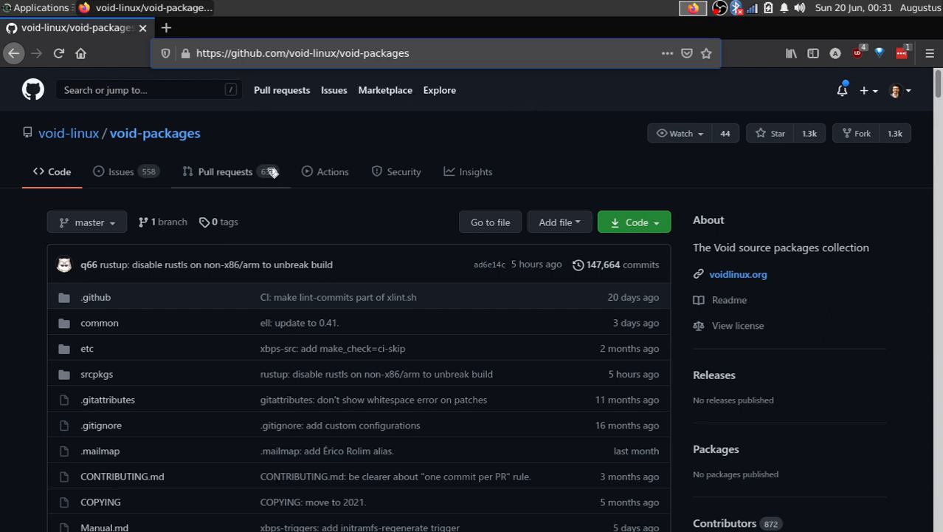
- Scroll the void-packages README to Quick start and highlight its clone, bootstrap and build steps
{"action": "scroll", "scroll_direction": "down", "scroll_amount": 3}
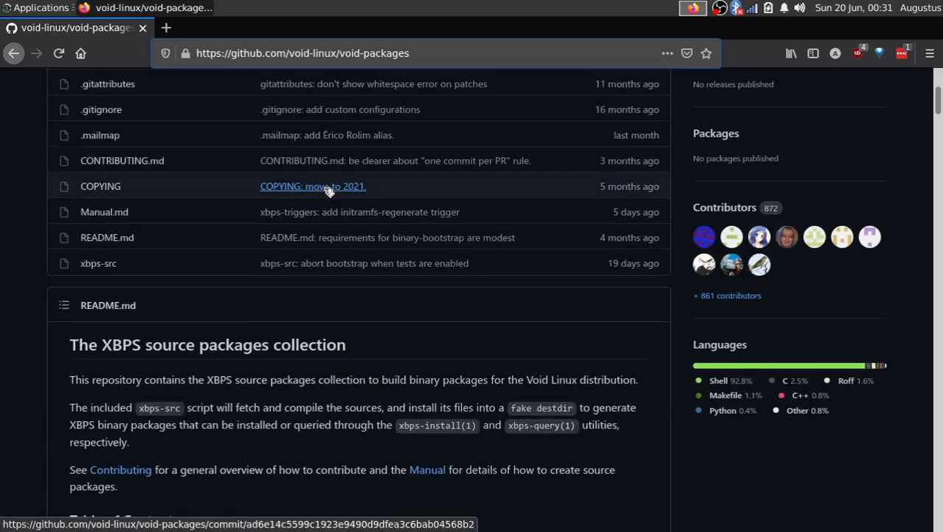
{"action": "scroll", "scroll_direction": "down", "scroll_amount": 3}
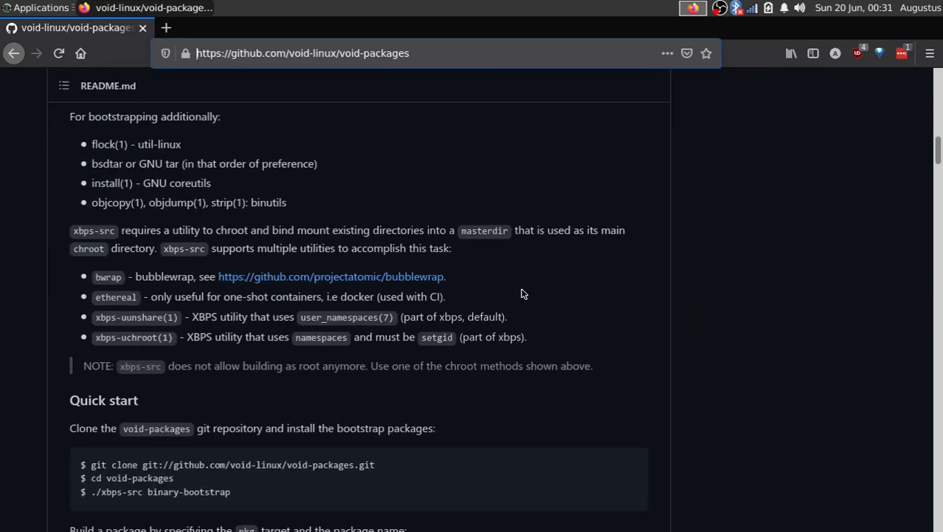
{"action": "scroll", "scroll_direction": "down", "scroll_amount": 3}
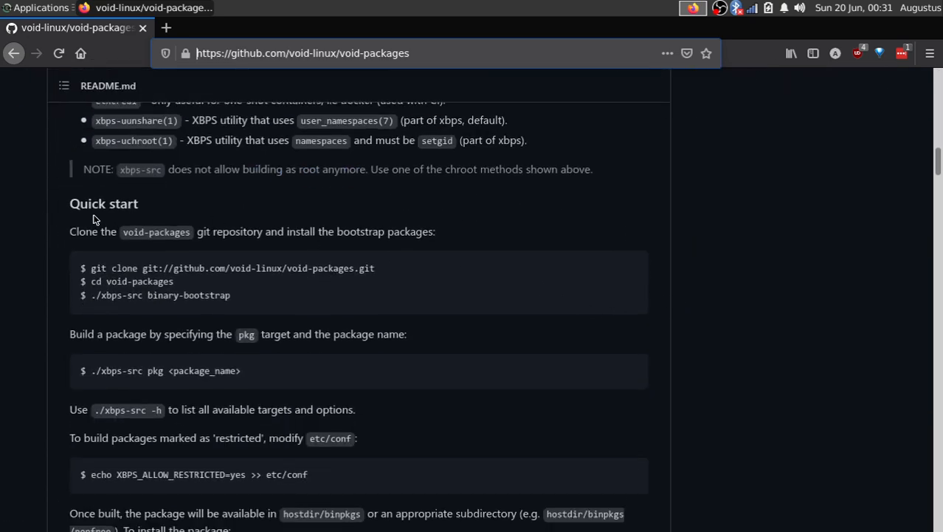
{"action": "mouse_move", "coordinate": [106, 219]}
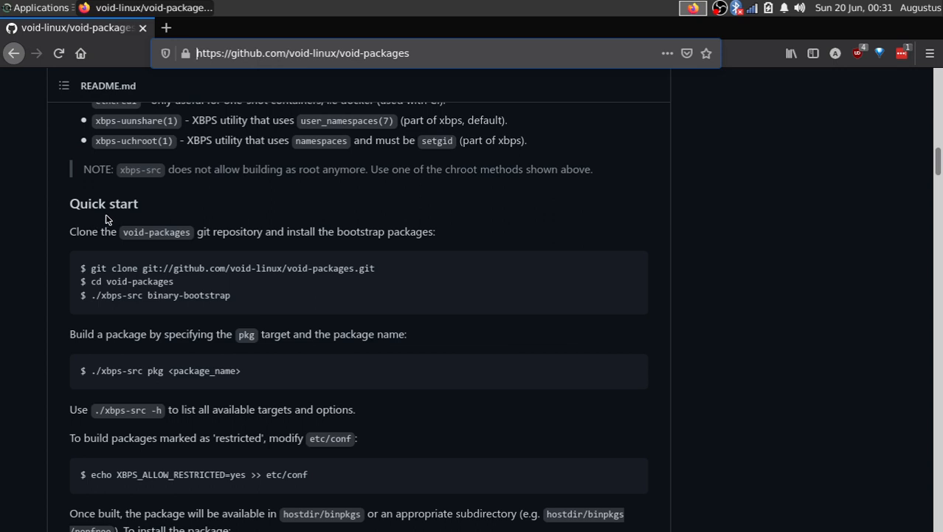
{"action": "mouse_move", "coordinate": [176, 193]}
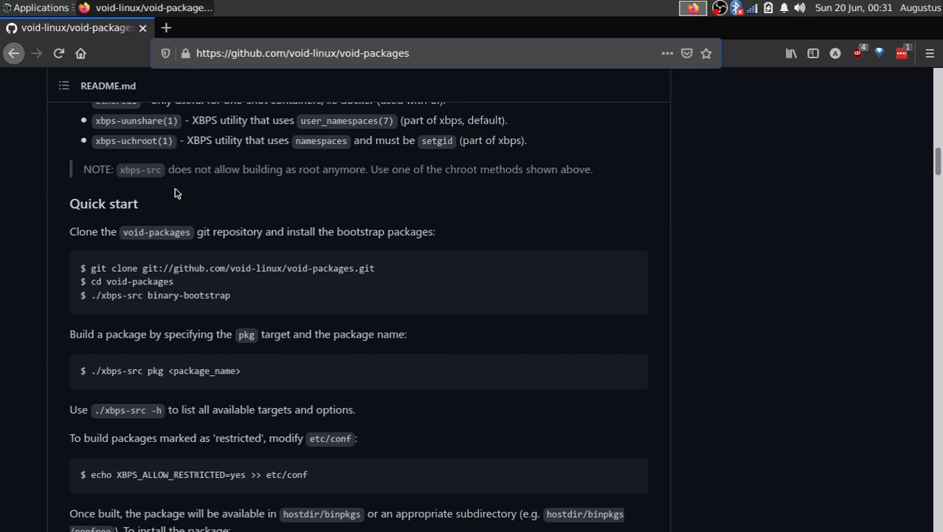
{"action": "scroll", "scroll_direction": "down", "scroll_amount": 3}
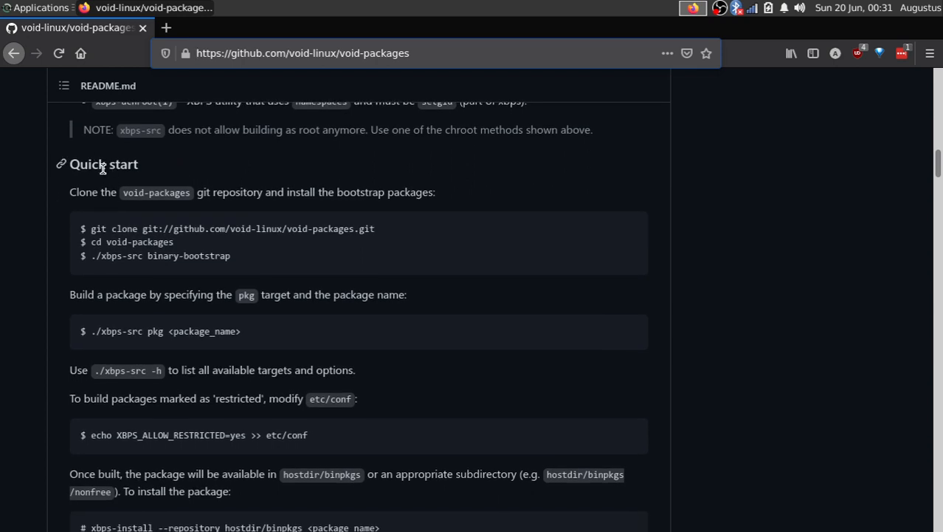
{"action": "double_click", "coordinate": [103, 164]}
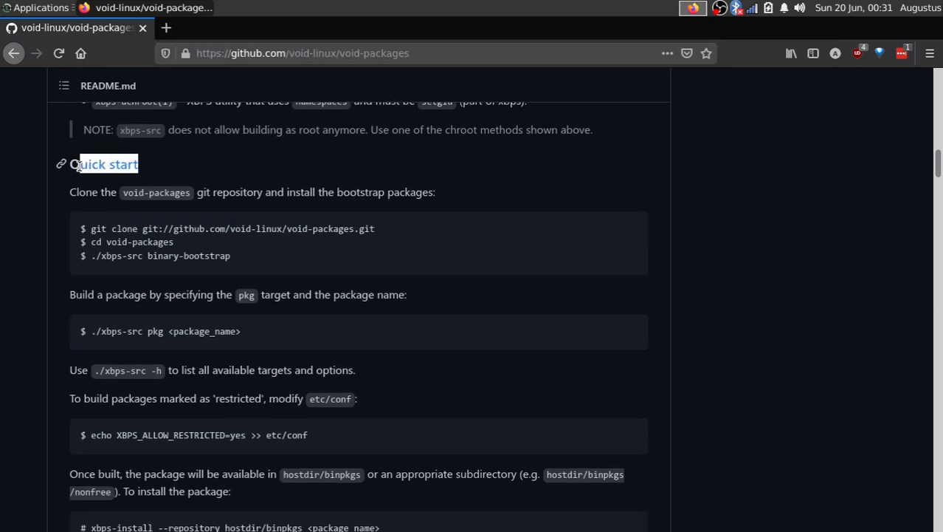
{"action": "scroll", "scroll_direction": "down", "scroll_amount": 3}
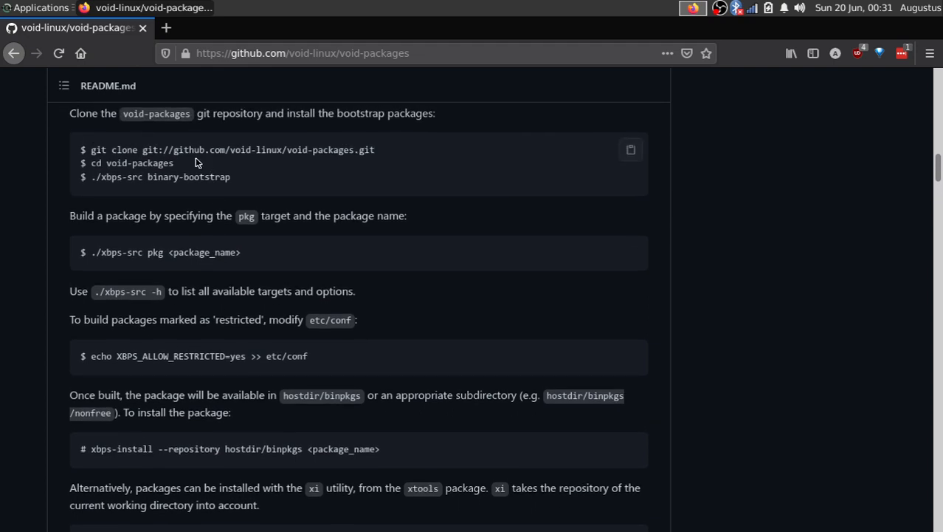
{"action": "double_click", "coordinate": [214, 177]}
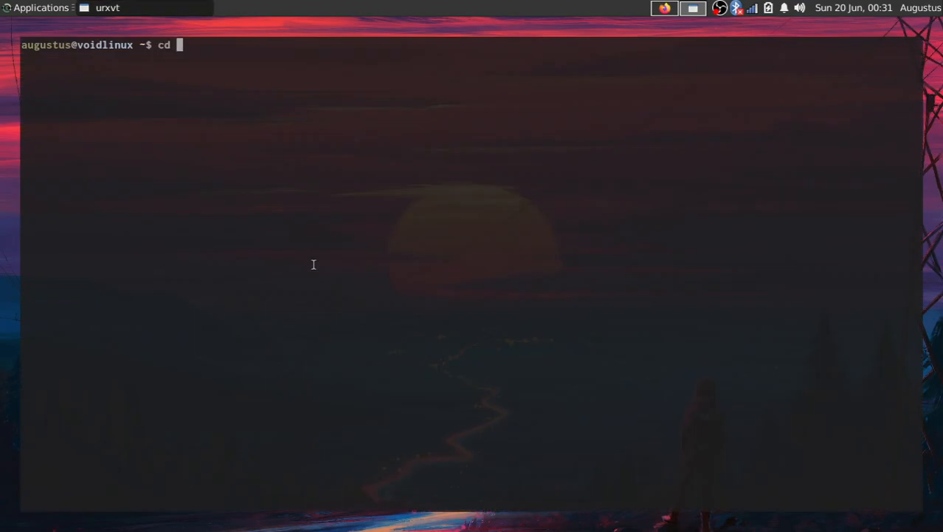
- Change into Documents/git/void-packages, list its contents, and open xbps-src in vim
{"action": "type", "text": "Documents/gi"}
{"action": "type", "text": "ls"}
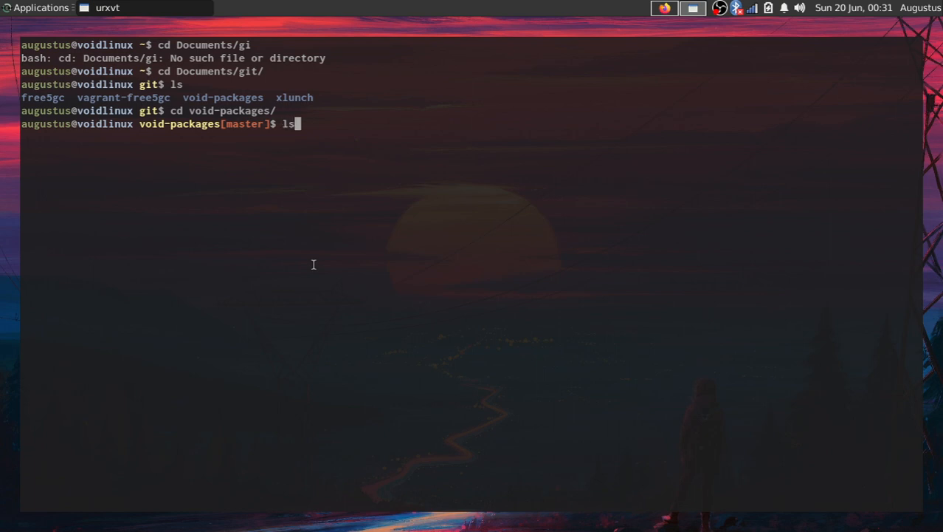
{"action": "key", "text": "Return"}
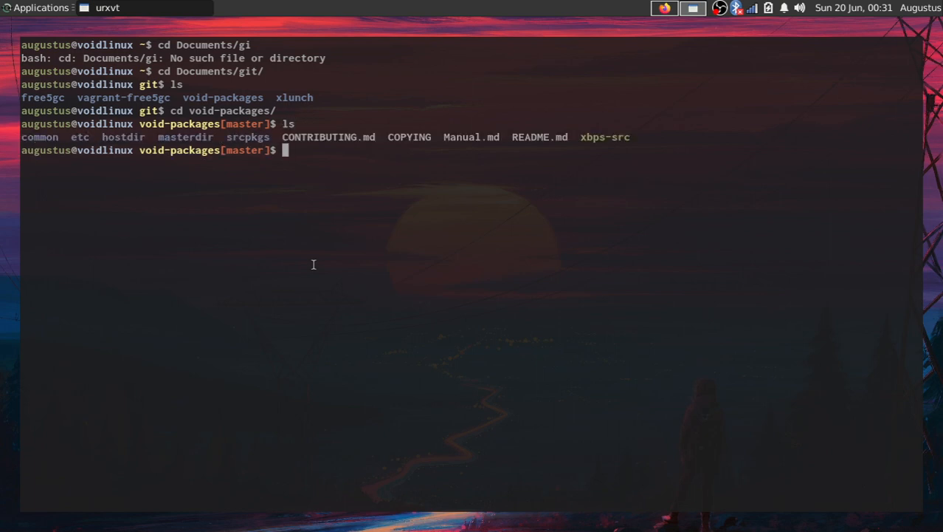
{"action": "type", "text": "vim xbp"}
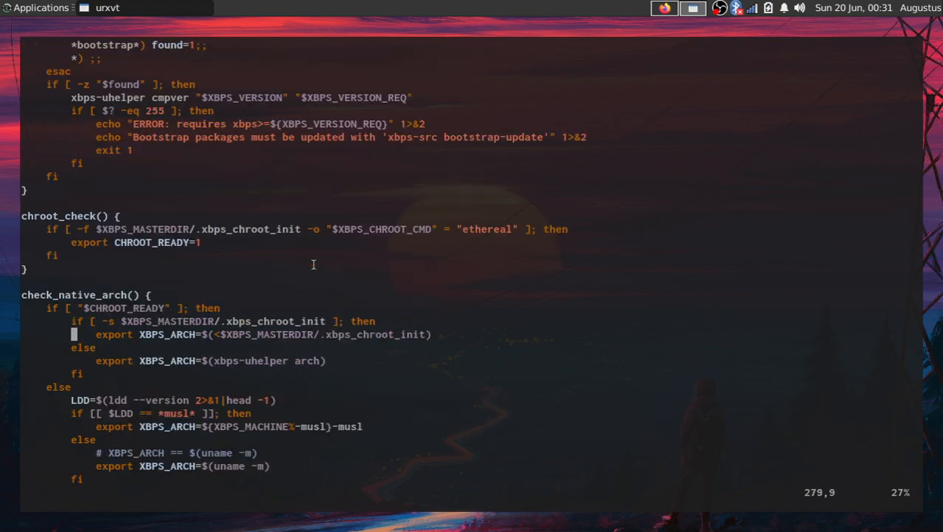
- Scroll through the xbps-src script in vim, then quit with :q
{"action": "scroll", "scroll_direction": "down", "scroll_amount": 3}
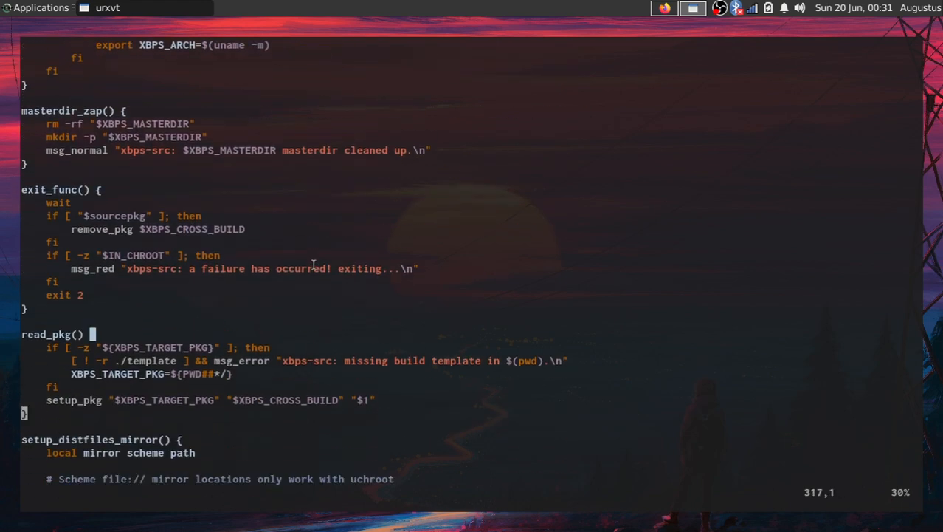
{"action": "scroll", "scroll_direction": "down", "scroll_amount": 3}
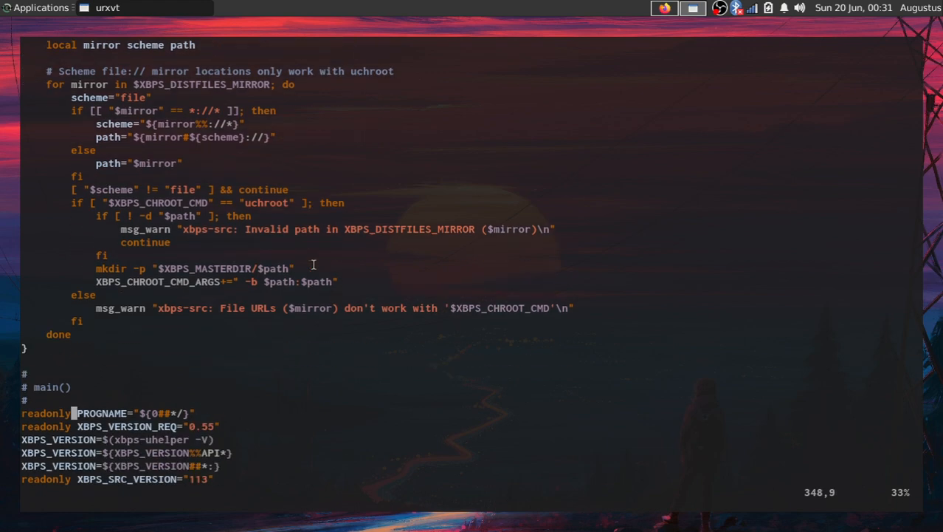
{"action": "scroll", "scroll_direction": "down", "scroll_amount": 3}
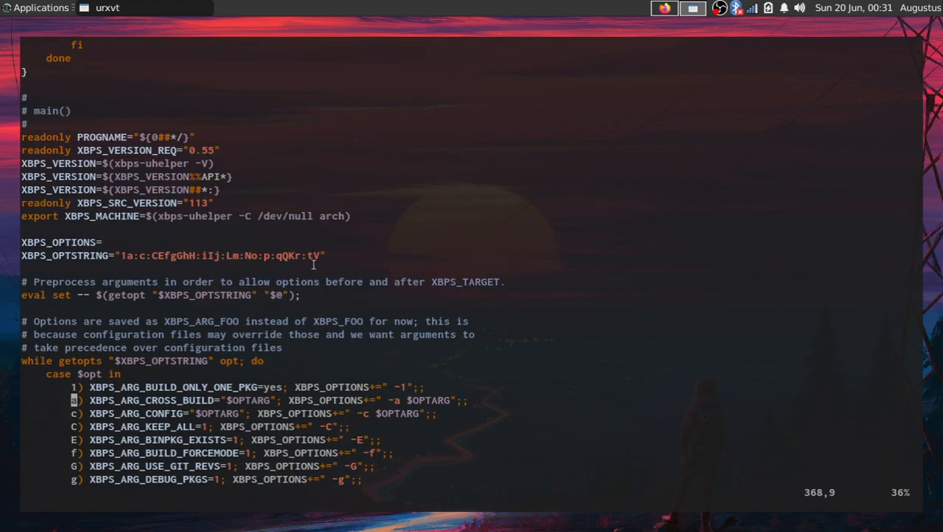
{"action": "type", "text": ":q"}
{"action": "type", "text": "ls"}
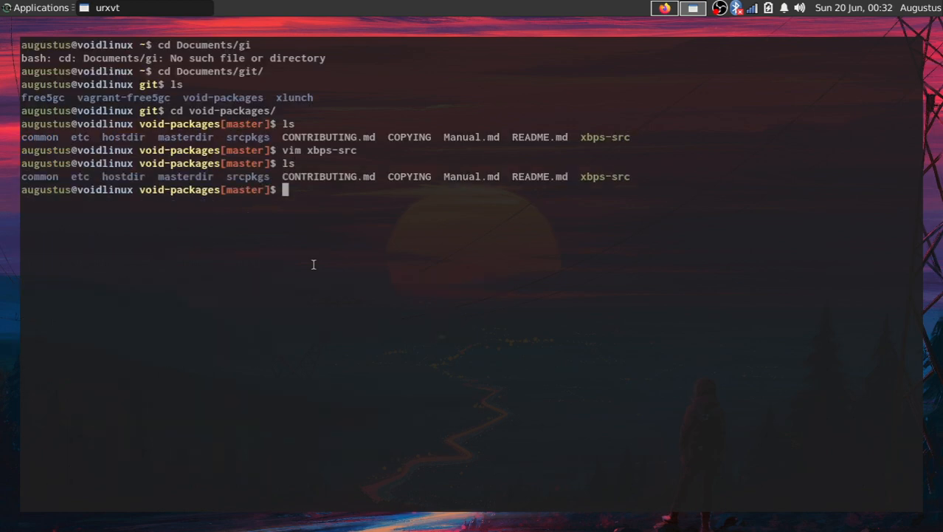
- Enter srcpkgs, list it, and grep the templates for cowsay
{"action": "type", "text": "cd srcpkgs/"}
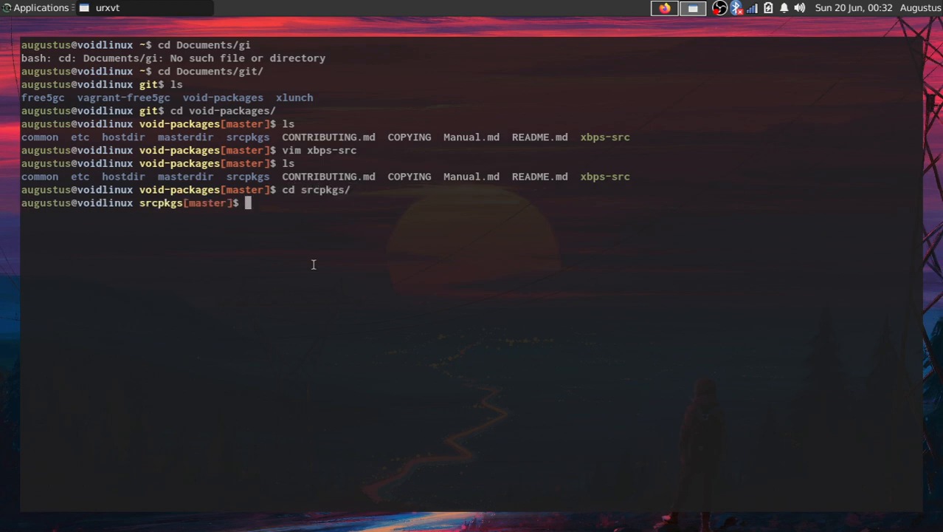
{"action": "type", "text": "ls"}
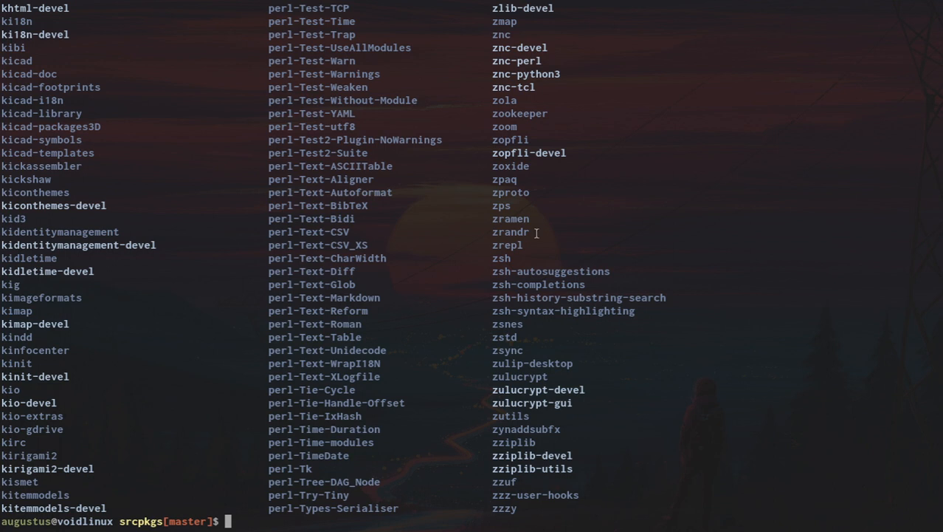
{"action": "type", "text": "ls co"}
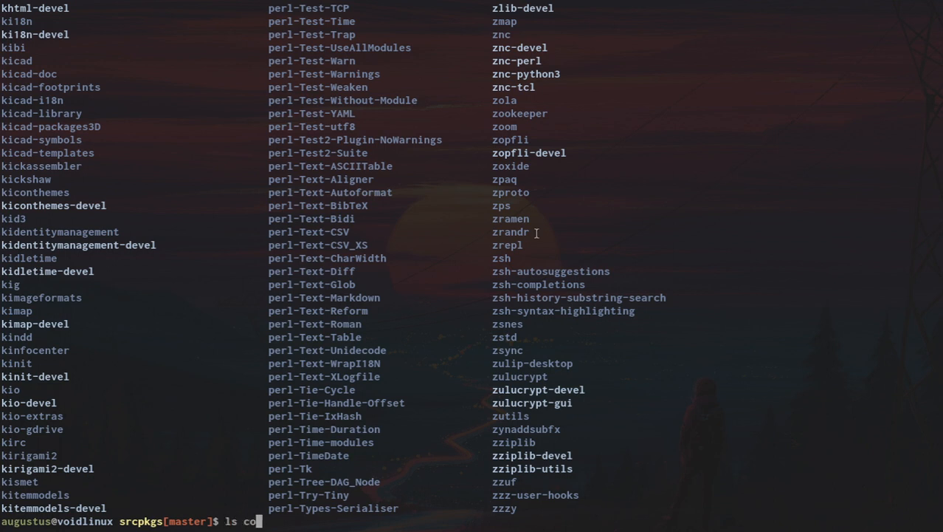
{"action": "key", "text": "BackSpace"}
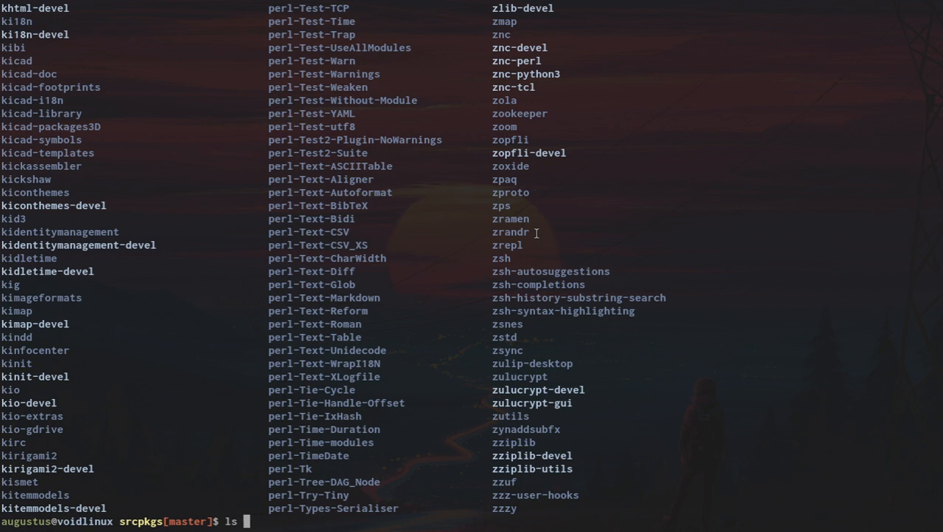
{"action": "type", "text": "| grep cowsay"}
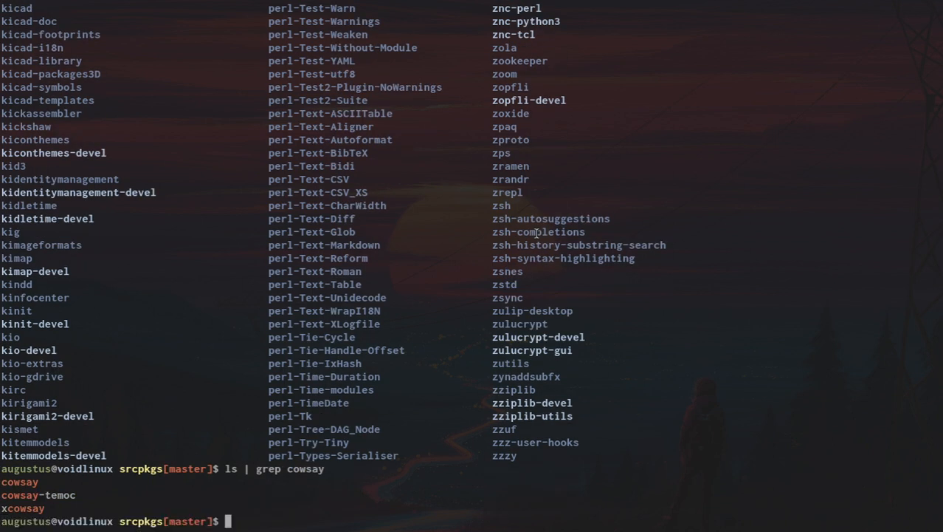
{"action": "type", "text": "ls | grep cowsay"}
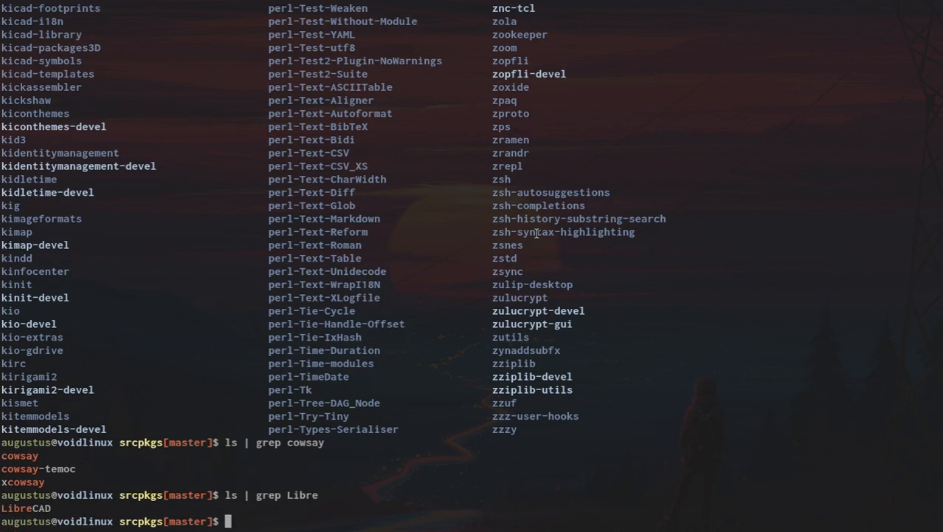
- Grep srcpkgs for Libre, libre and discord templates, highlighting the discord result
{"action": "type", "text": "ls | grep l"}
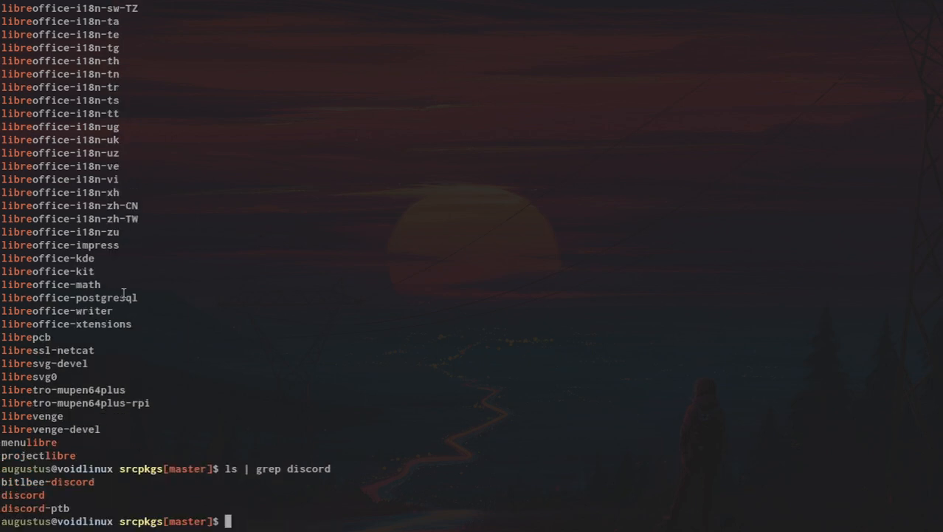
{"action": "double_click", "coordinate": [22, 494]}
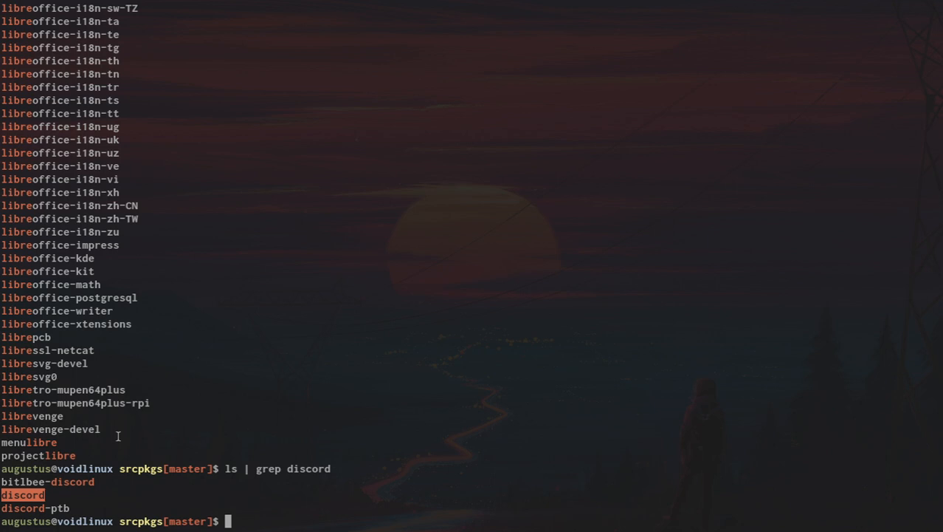
{"action": "type", "text": "ls | grep te"}
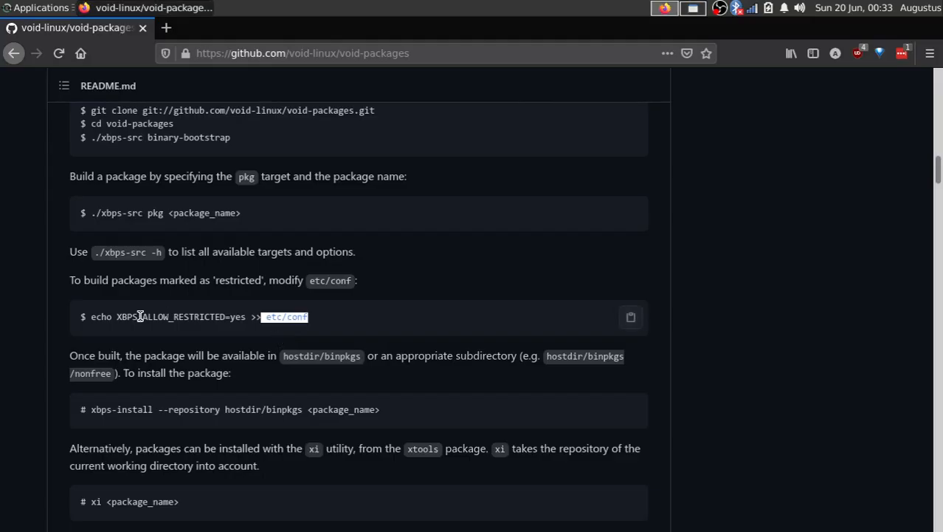
- Highlight XBPS_ALLOW_RESTRICTED=yes in the README's restricted packages section
{"action": "double_click", "coordinate": [180, 316]}
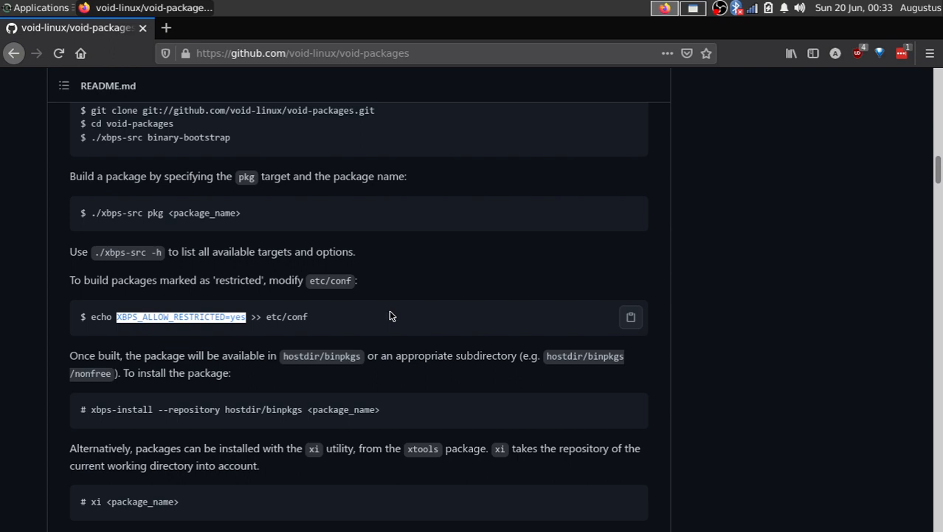
{"action": "mouse_move", "coordinate": [391, 316]}
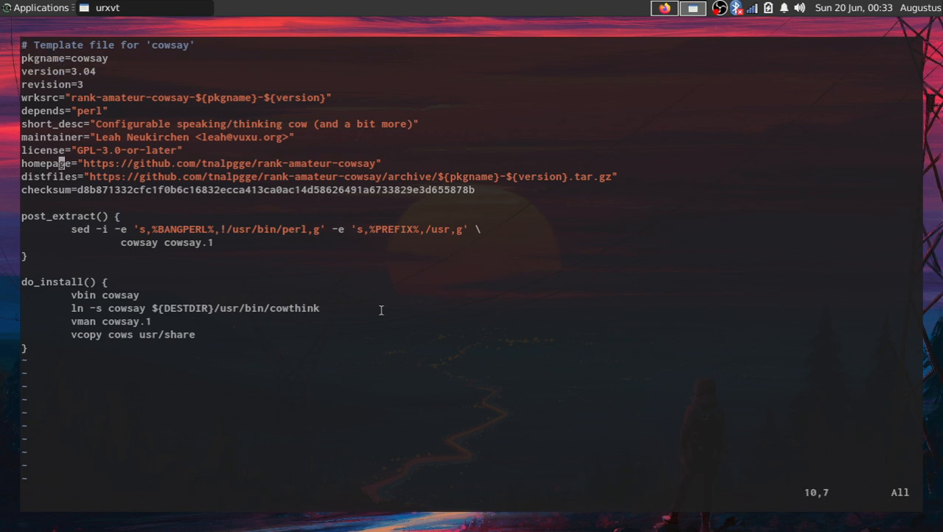
{"action": "key", "text": "v"}
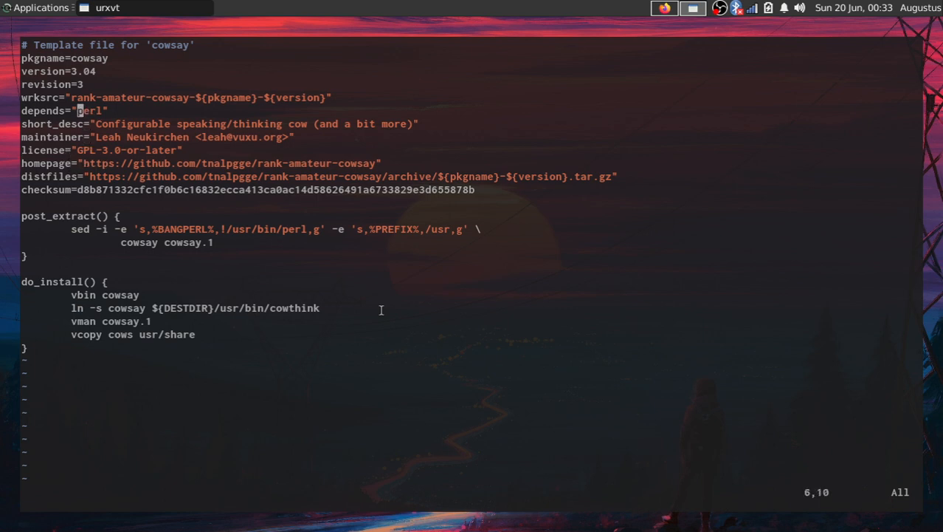
{"action": "key", "text": "v"}
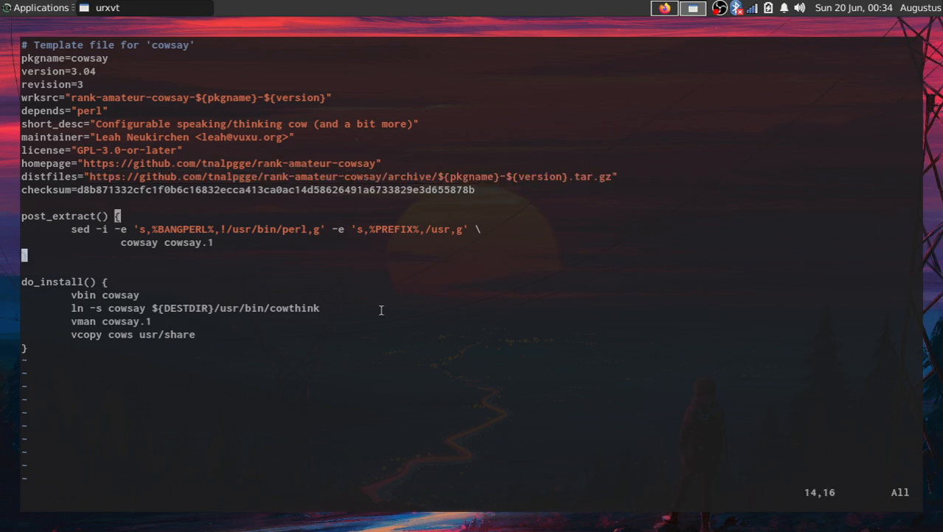
{"action": "key", "text": "V"}
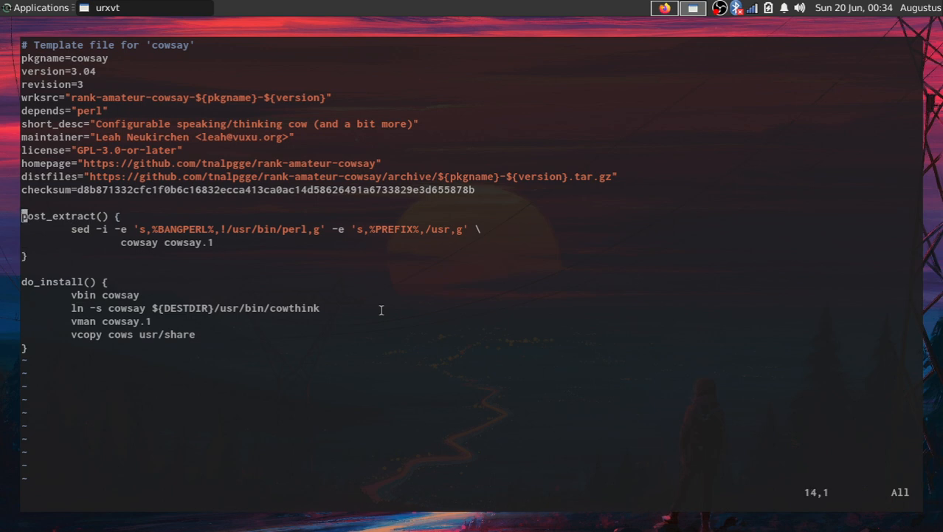
{"action": "key", "text": "V"}
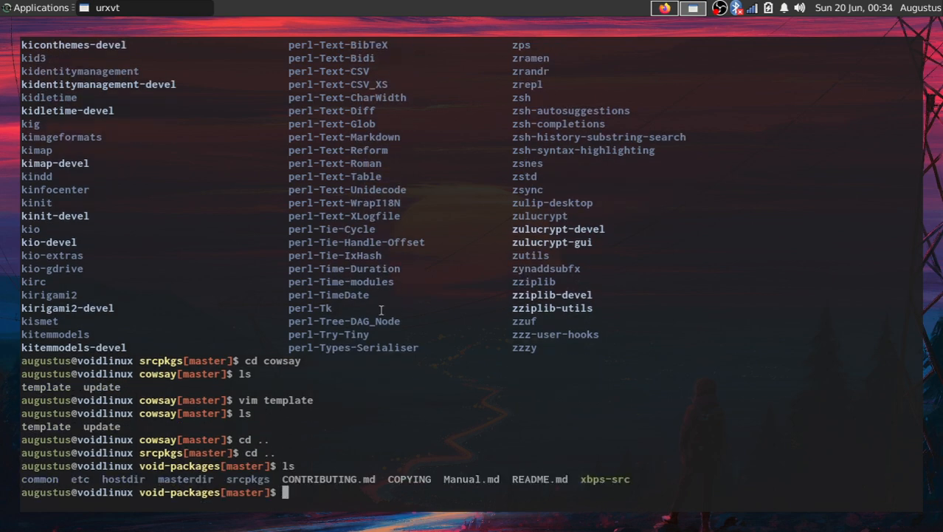
- Build cowsay with ./xbps-src pkg cowsay and let it finish
{"action": "type", "text": "./xbps-src"}
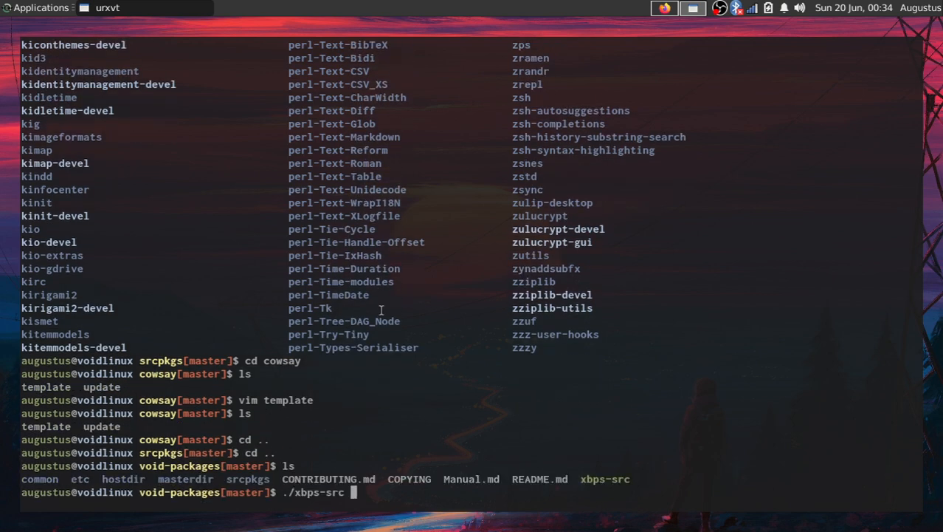
{"action": "type", "text": "pkg cow"}
{"action": "type", "text": "cd"}
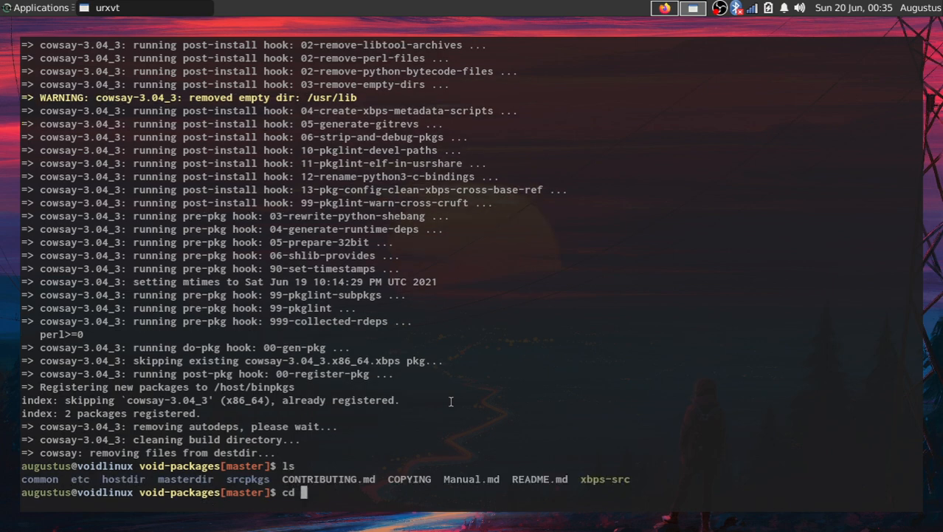
- List hostdir/binpkgs with ls -lah and highlight cowsay-3.04_3.x86_64.xbps
{"action": "type", "text": "h"}
{"action": "type", "text": "ls -l"}
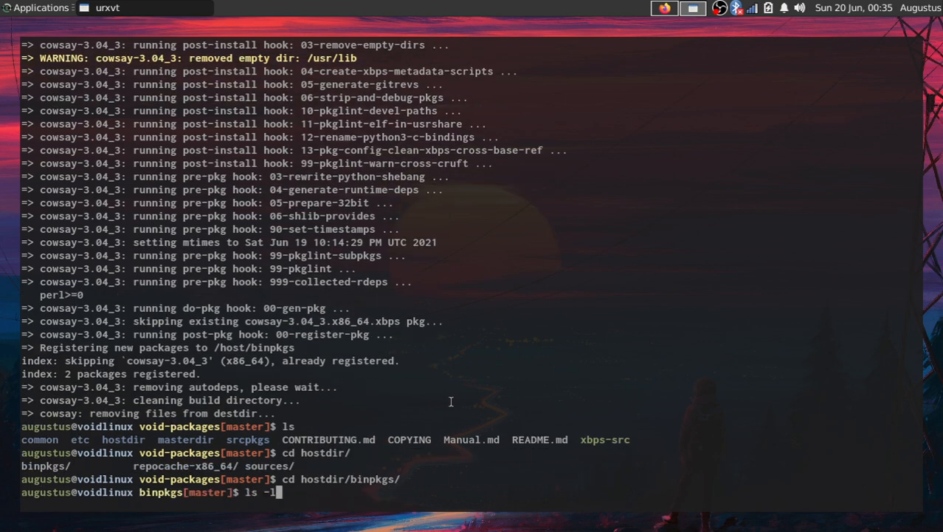
{"action": "key", "text": "Return"}
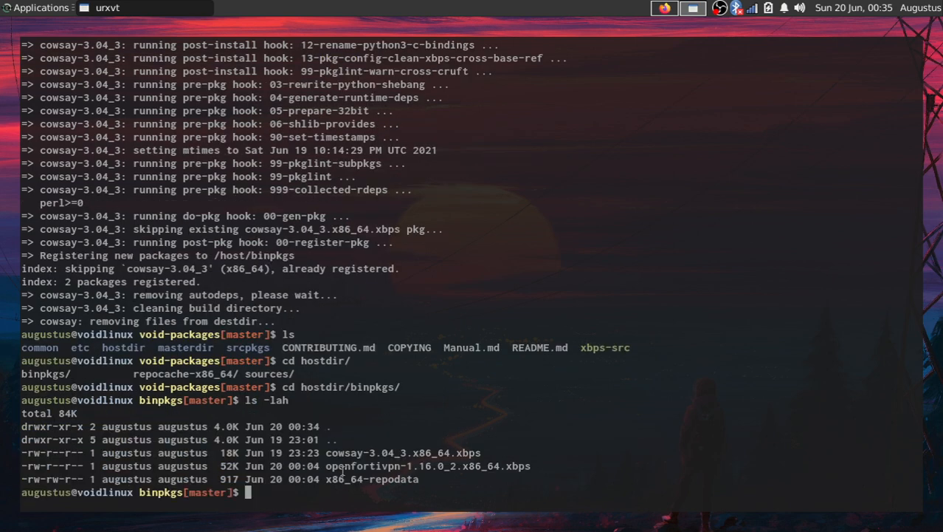
{"action": "double_click", "coordinate": [428, 466]}
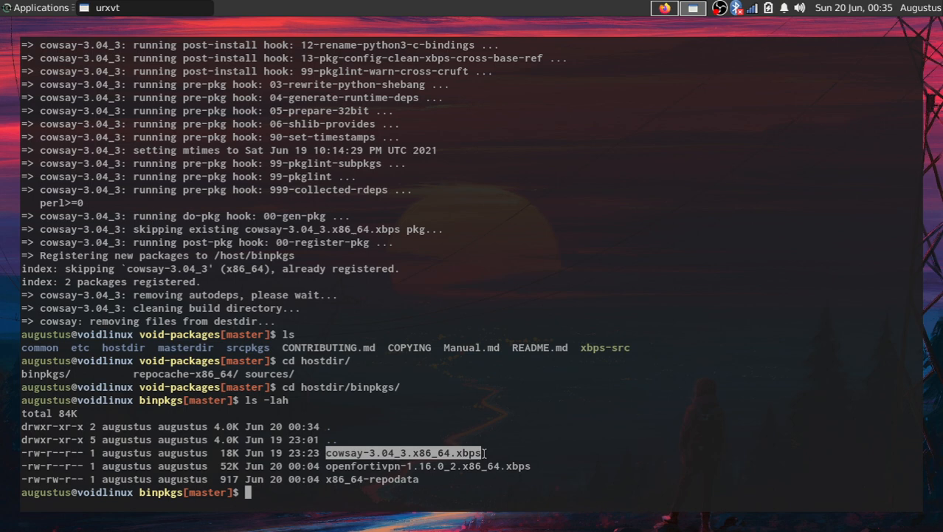
{"action": "mouse_move", "coordinate": [561, 353]}
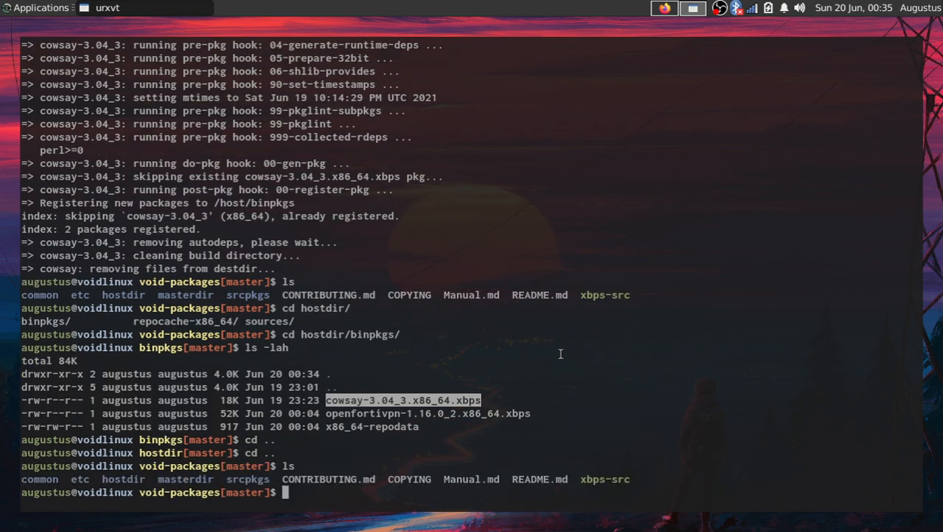
- Run sudo xbps-install --repository=hostdir/binpkgs/ cowsay, which reports it already installed
{"action": "type", "text": "sudo x"}
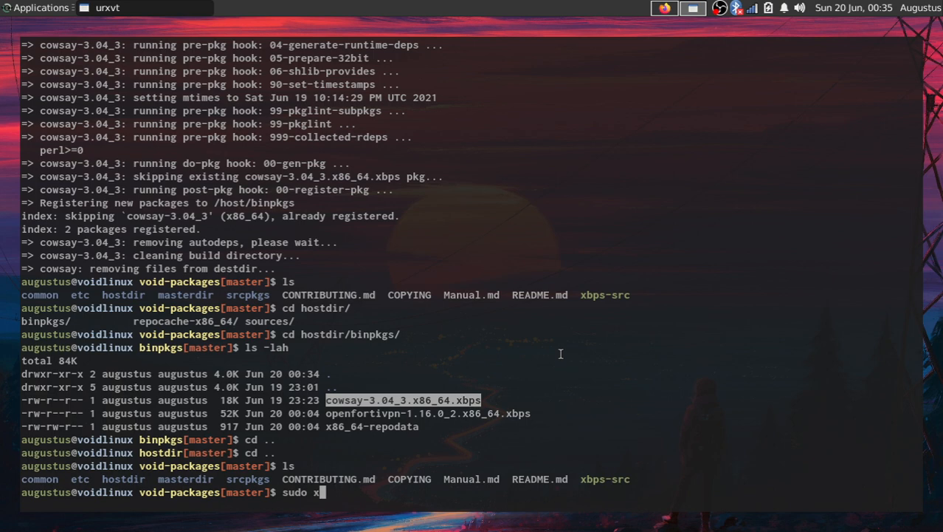
{"action": "type", "text": "bps-install -"}
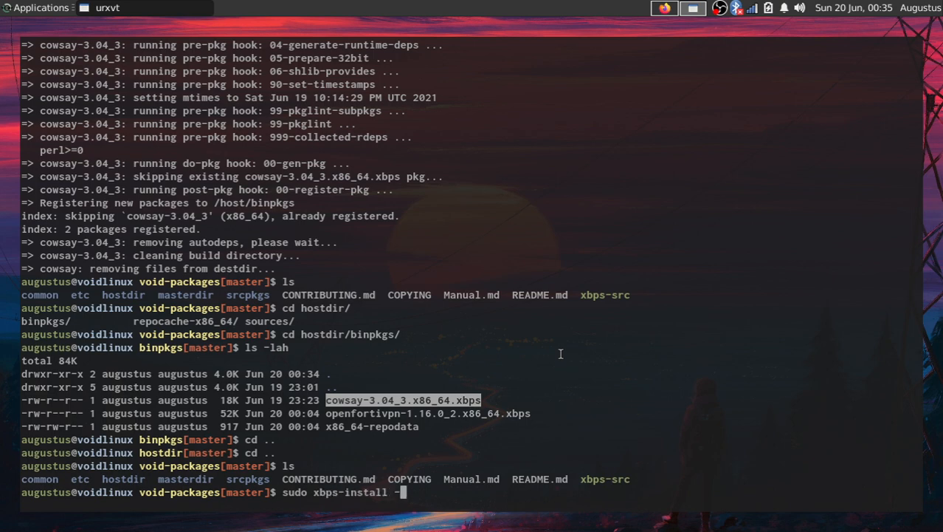
{"action": "type", "text": "--repo"}
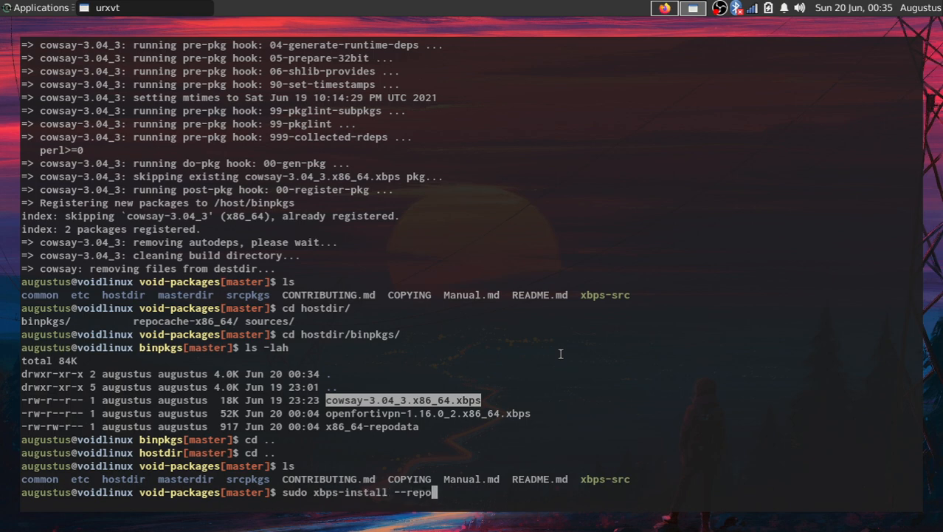
{"action": "type", "text": "sitory"}
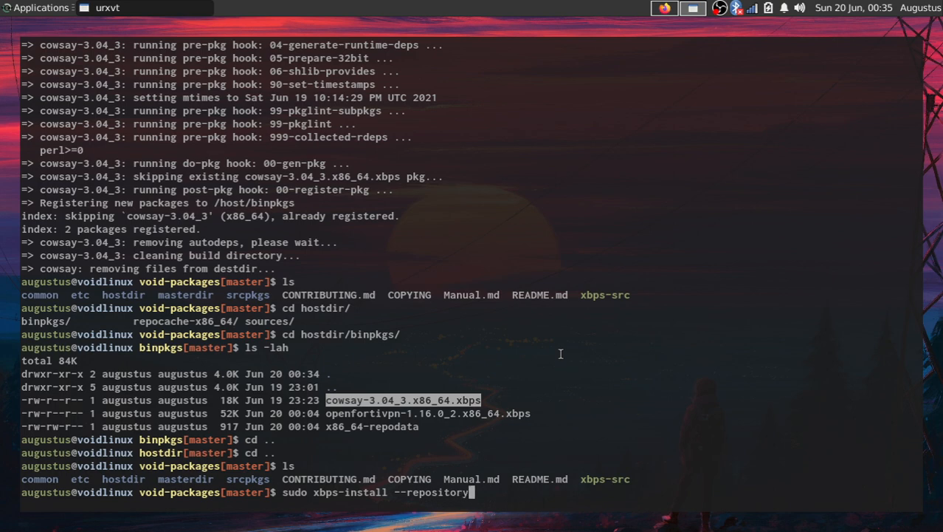
{"action": "type", "text": "="}
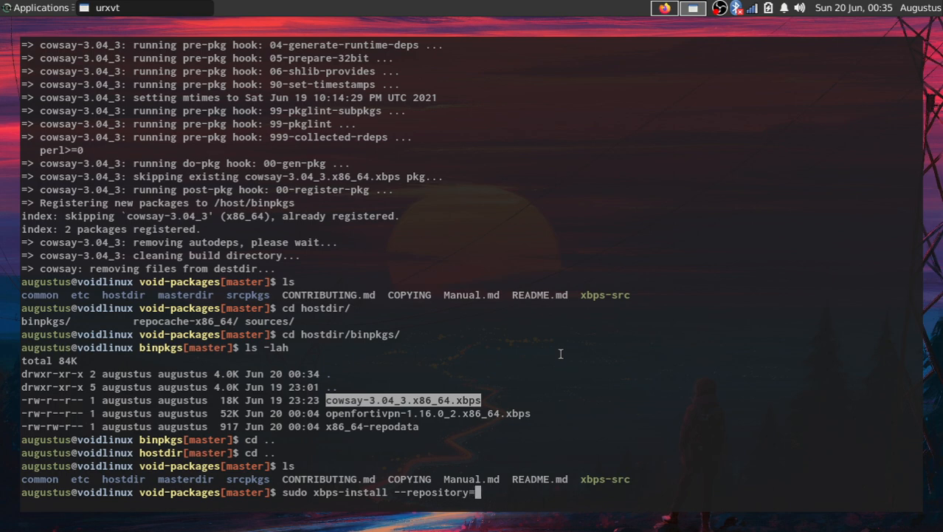
{"action": "type", "text": "hosd"}
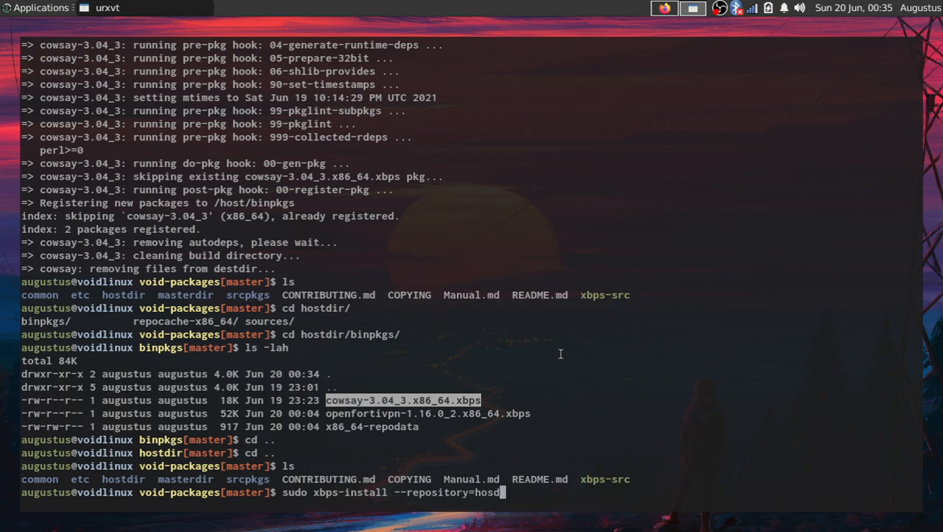
{"action": "type", "text": "tdir/bin"}
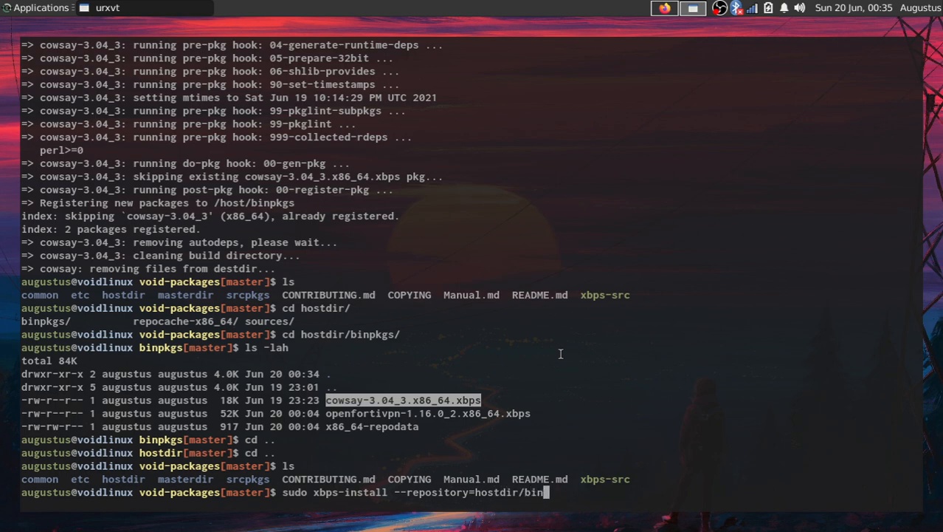
{"action": "type", "text": "pkgs/ cowsay"}
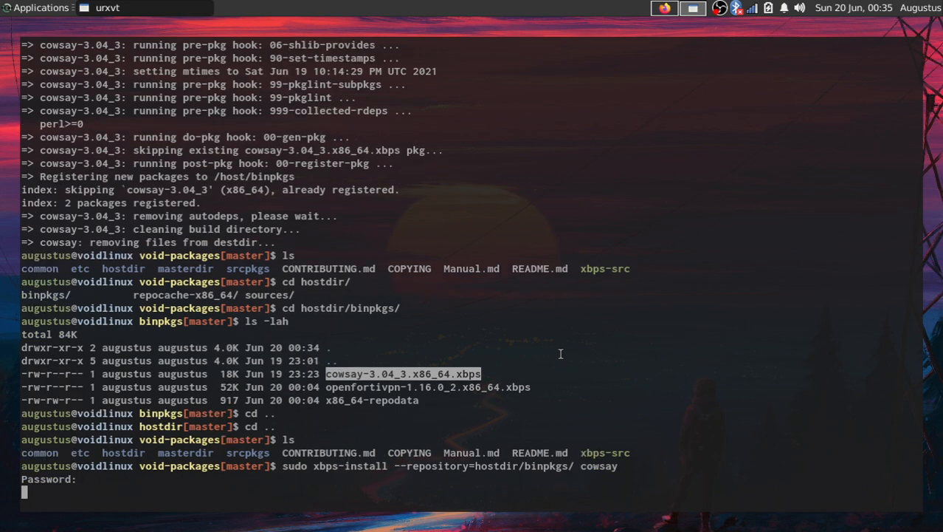
{"action": "key", "text": "Return"}
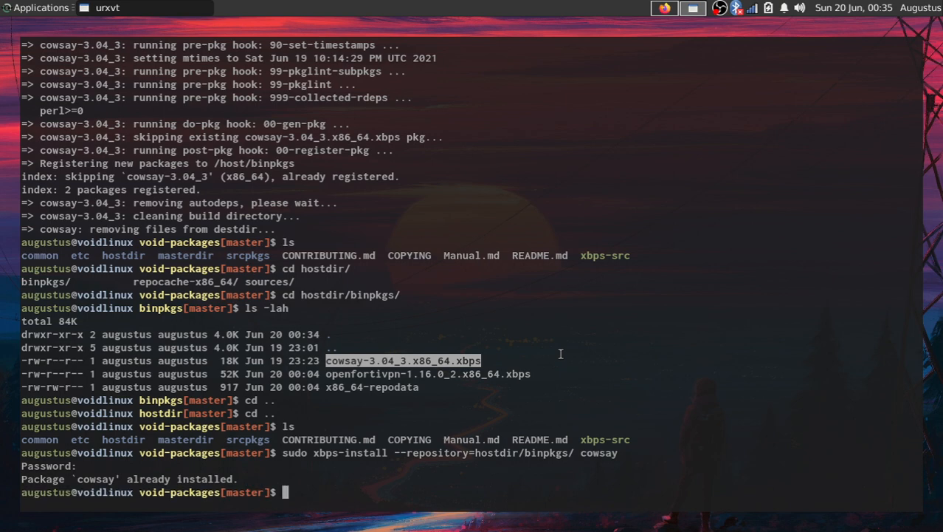
{"action": "type", "text": "su"}
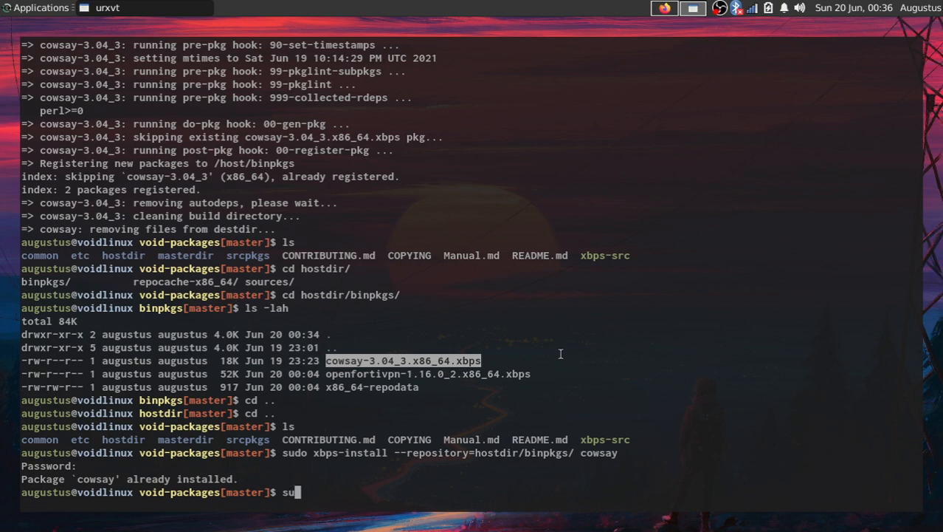
- Remove cowsay with sudo xbps-remove -R, then reinstall it from hostdir/binpkgs
{"action": "type", "text": "do xbps-remove -R cowsay"}
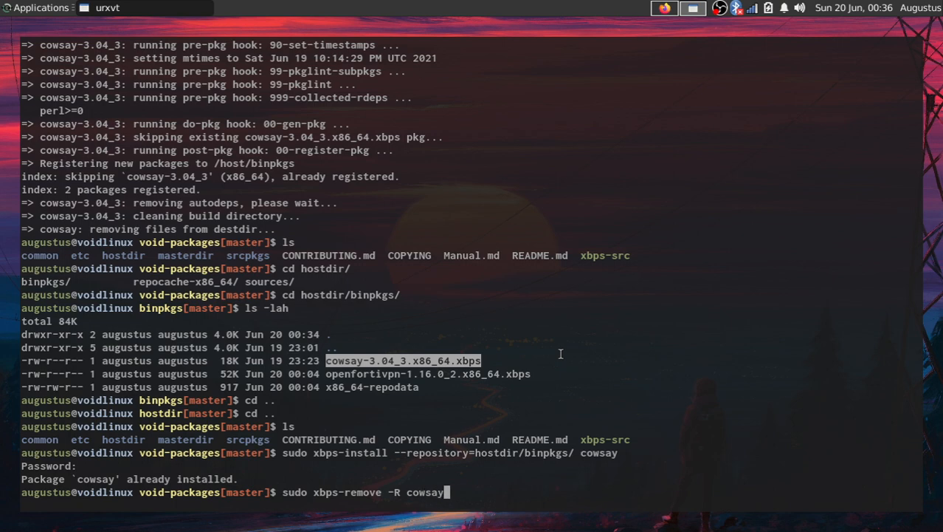
{"action": "key", "text": "Return"}
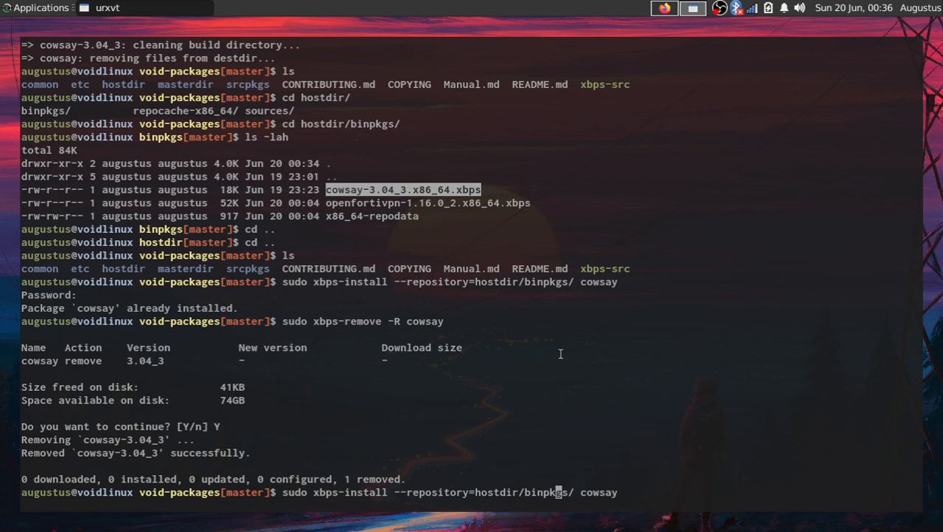
{"action": "key", "text": "Return"}
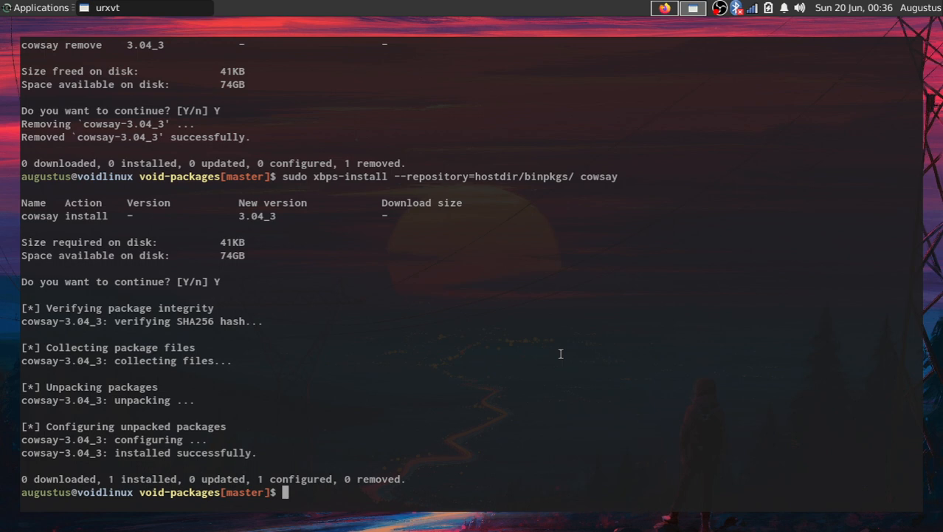
- Run cowsay "hello world" to print the ASCII cow greeting
{"action": "type", "text": "cowsay \""}
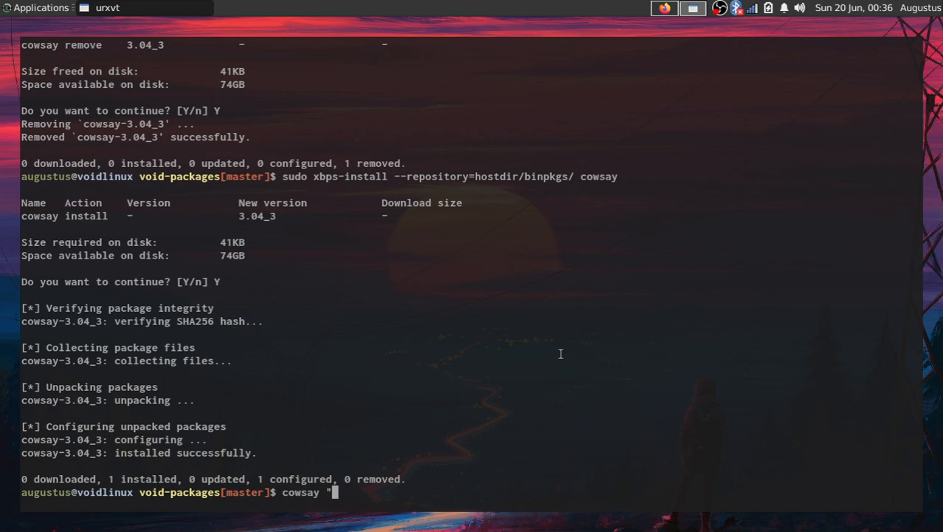
{"action": "type", "text": "hello wo"}
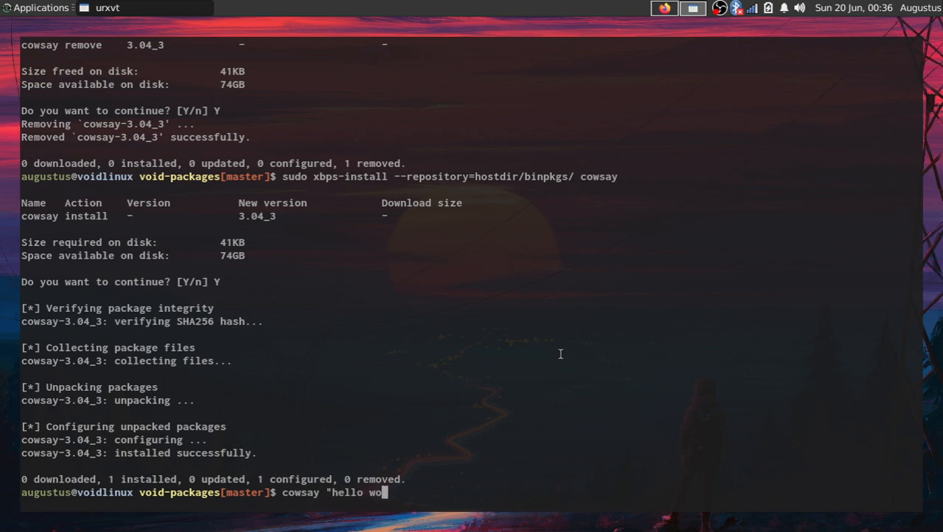
{"action": "type", "text": "rld\""}
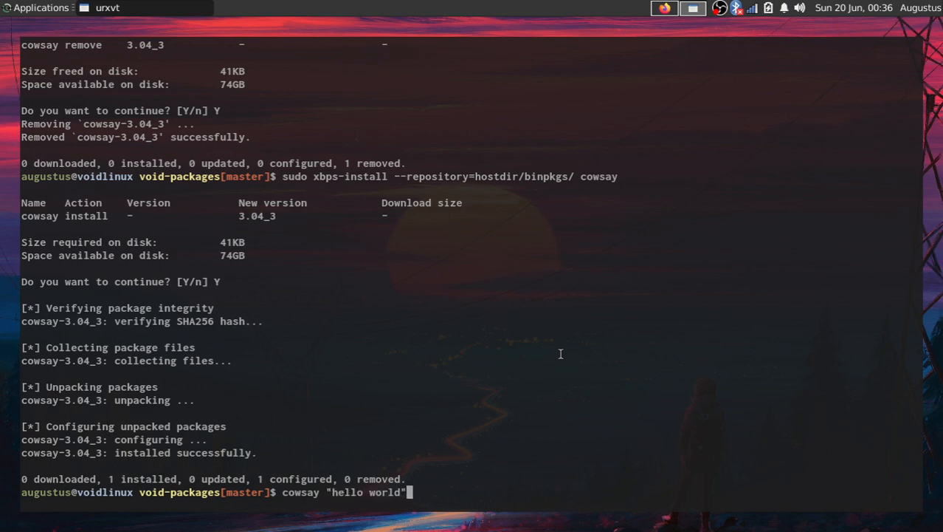
{"action": "key", "text": "Return"}
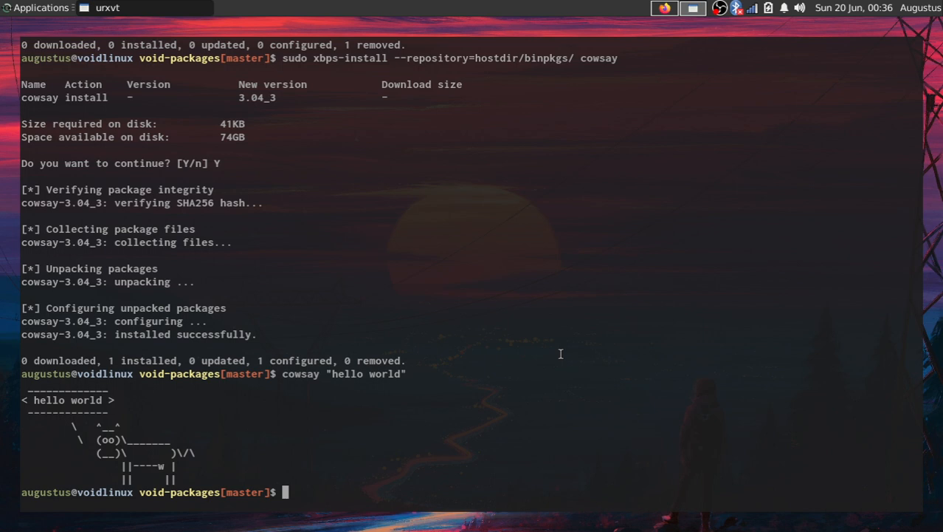
{"action": "mouse_move", "coordinate": [138, 425]}
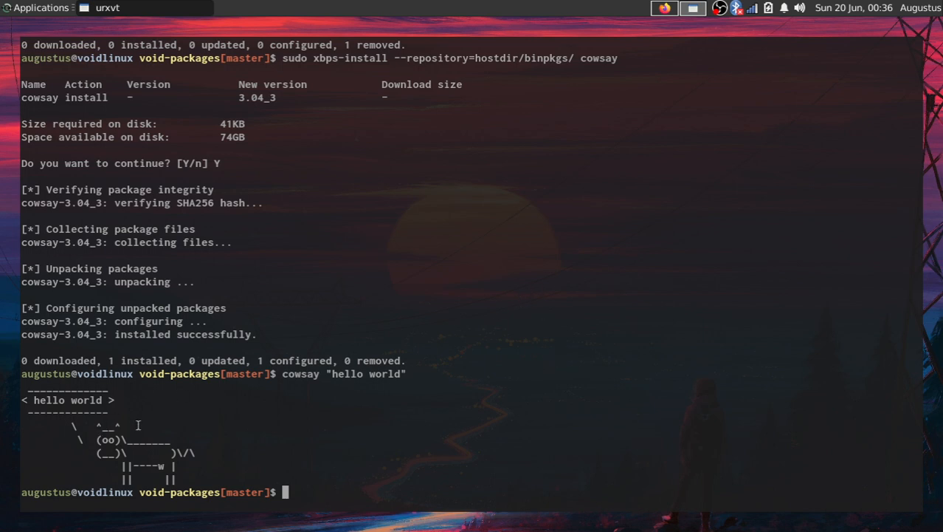
{"action": "mouse_move", "coordinate": [233, 459]}
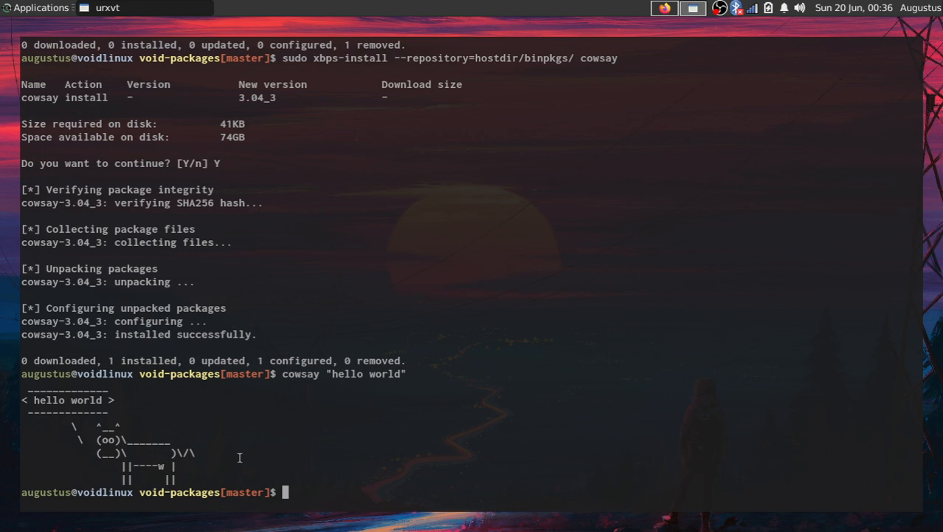
{"action": "mouse_move", "coordinate": [167, 410]}
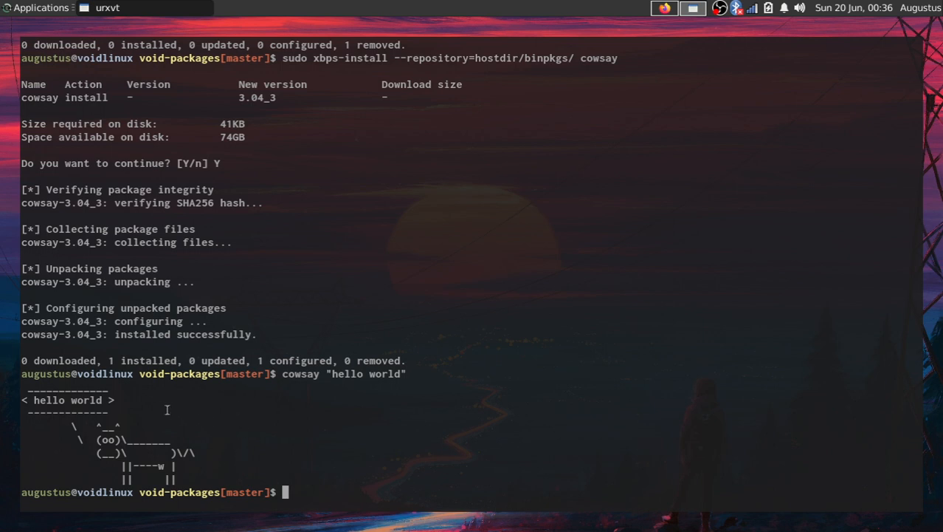
{"action": "mouse_move", "coordinate": [189, 415]}
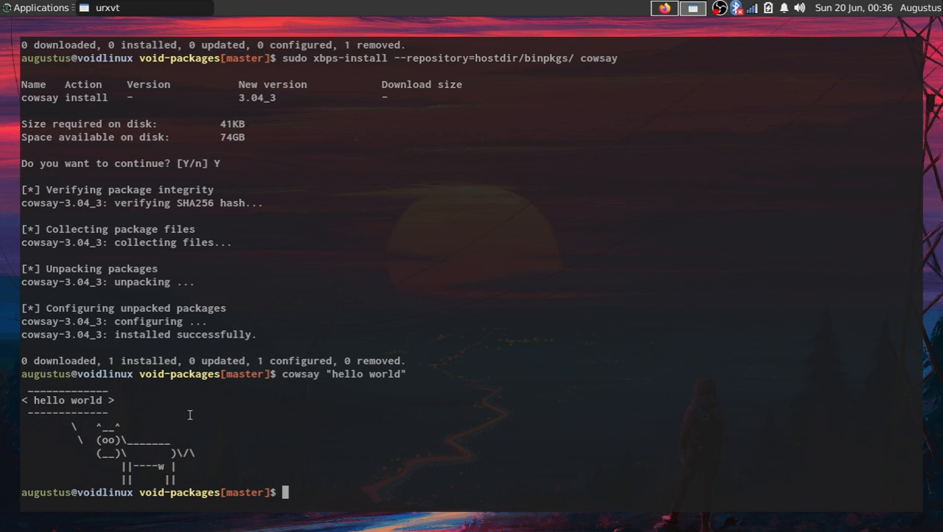